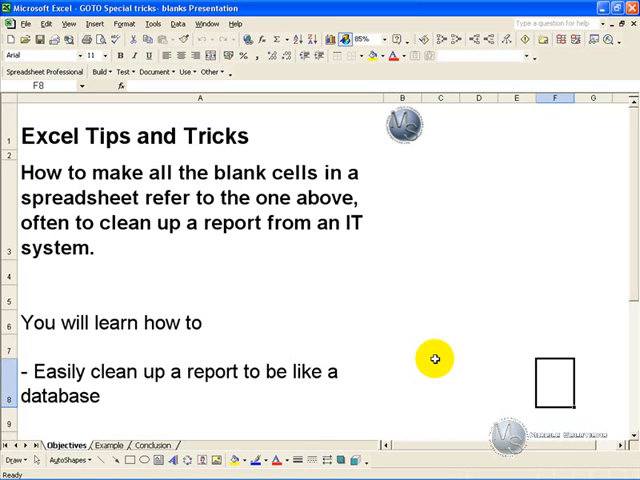
mouse_move(275, 198)
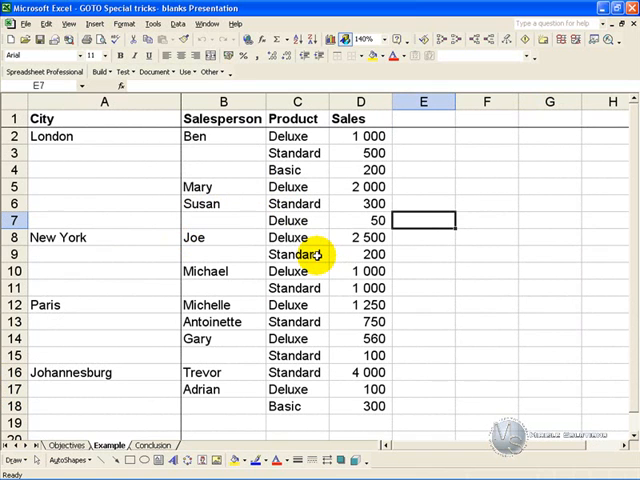
mouse_move(99, 183)
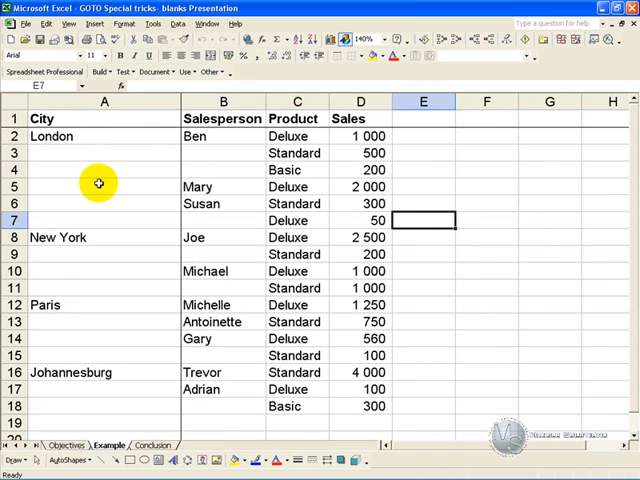
mouse_move(216, 157)
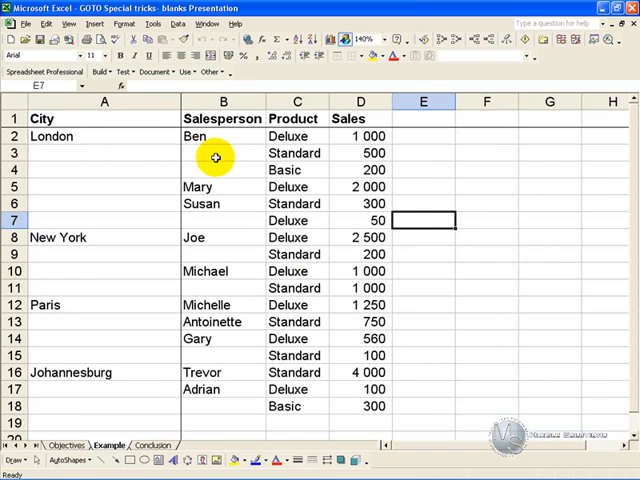
mouse_move(312, 153)
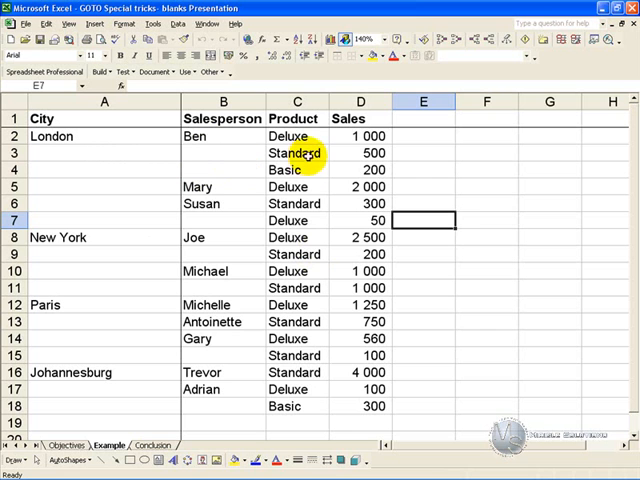
mouse_move(300, 169)
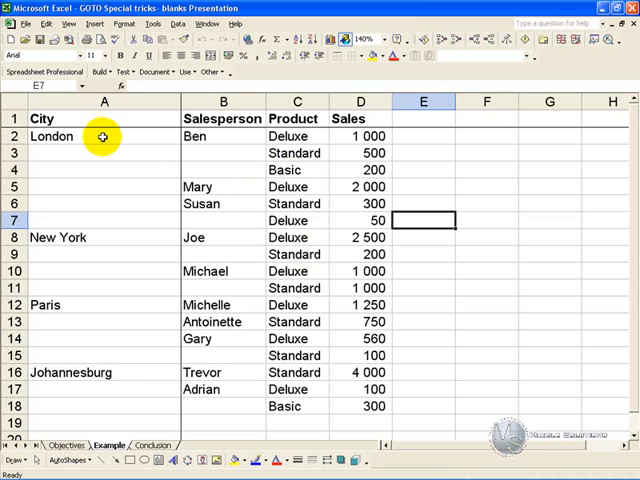
mouse_move(200, 137)
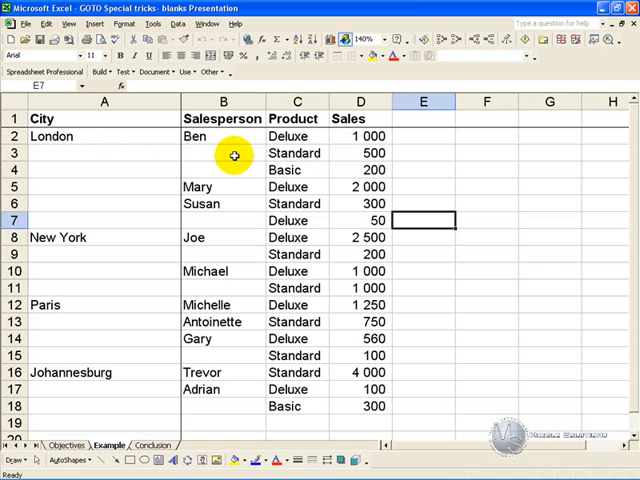
mouse_move(300, 263)
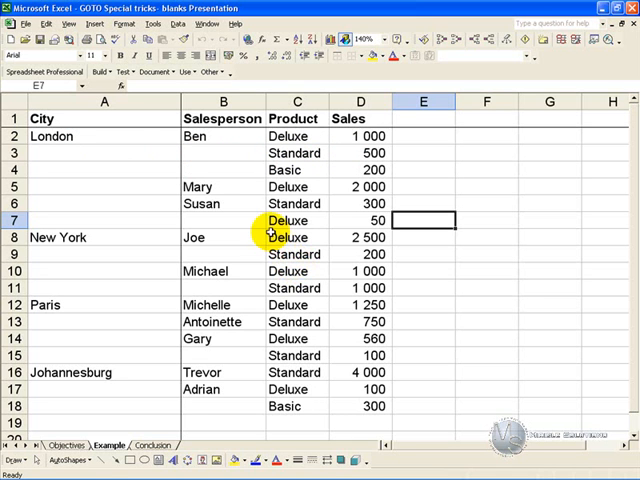
mouse_move(104, 118)
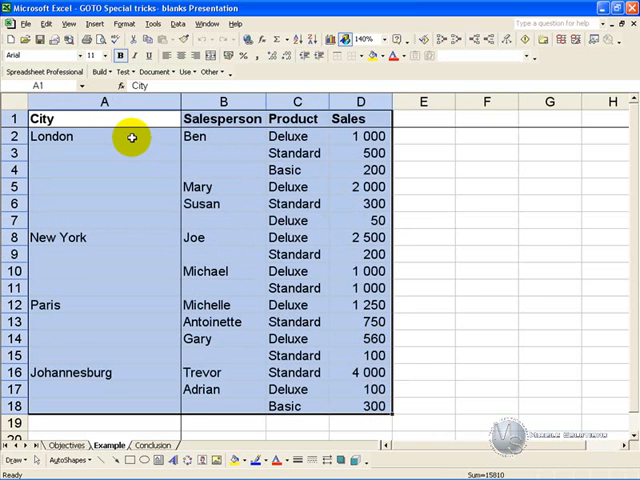
Open Go To and its Special options to pick out the report's blank cells
click(39, 23)
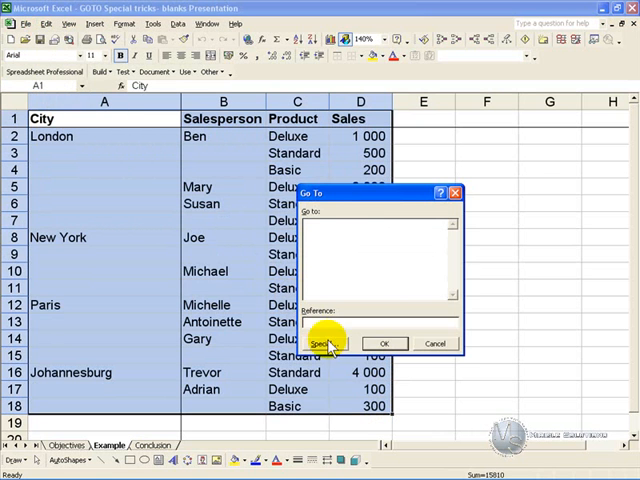
click(322, 344)
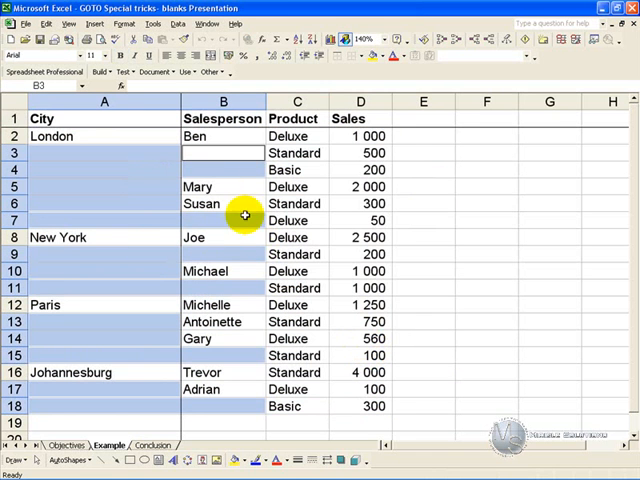
mouse_move(300, 344)
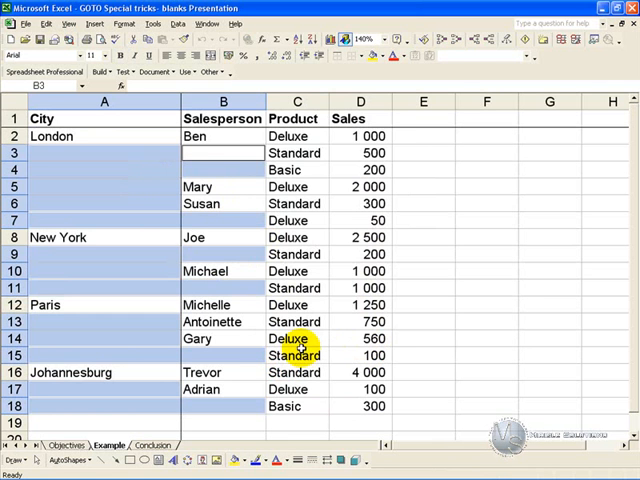
mouse_move(320, 237)
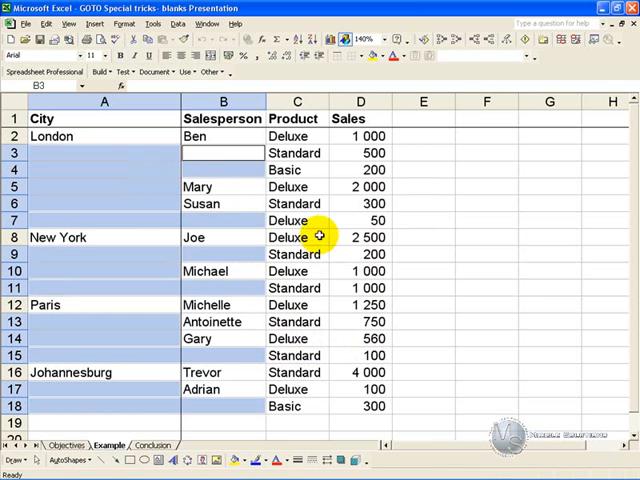
Start a formula with '=' in blank cell B3
text(=)
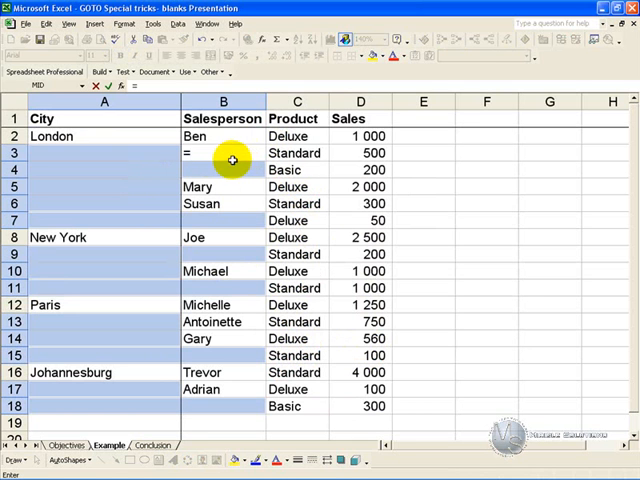
mouse_move(143, 158)
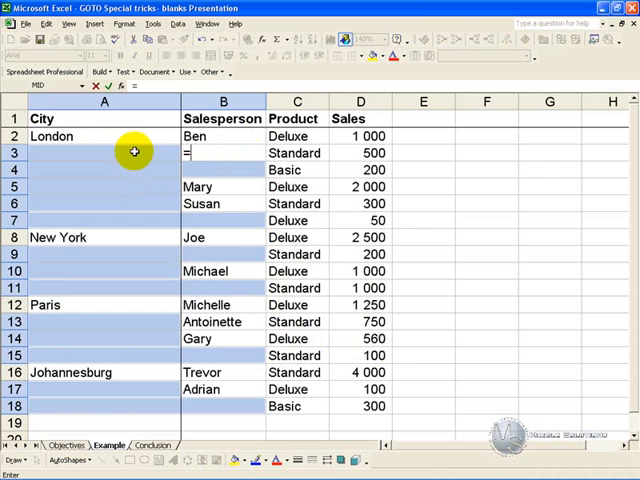
mouse_move(118, 212)
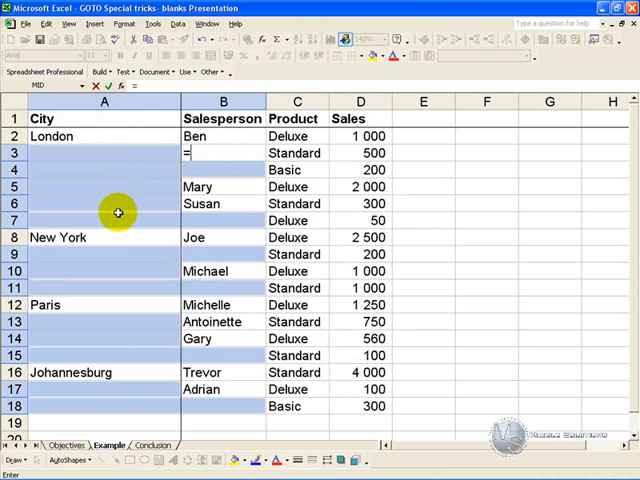
mouse_move(111, 237)
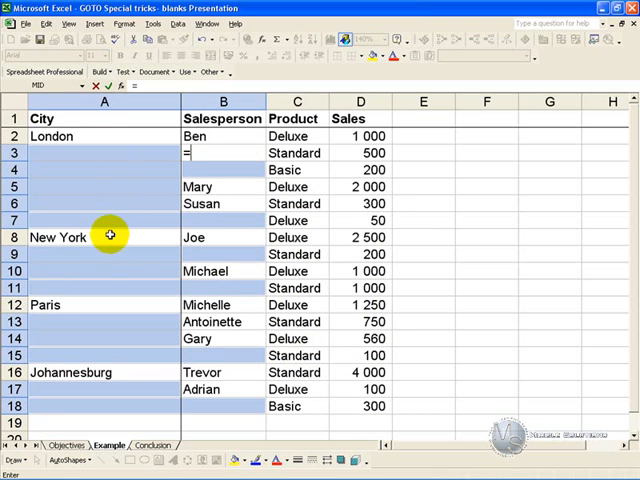
mouse_move(109, 267)
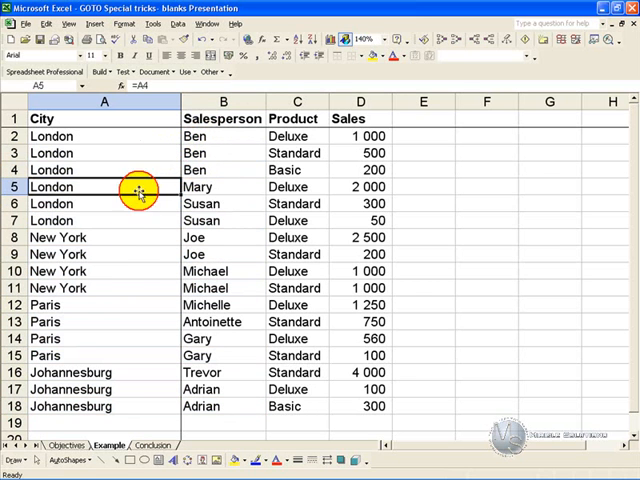
click(104, 254)
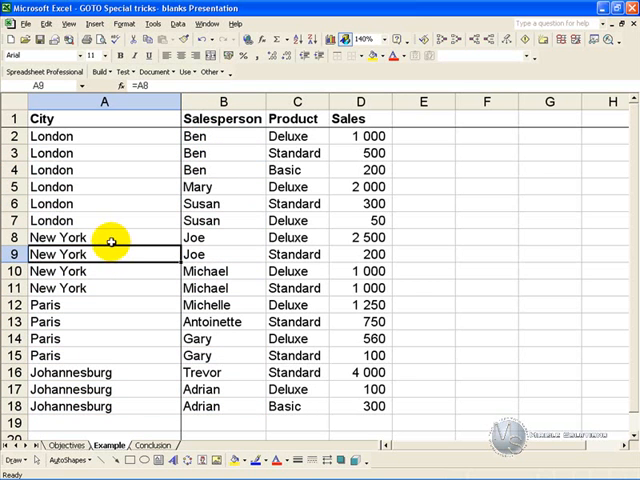
click(60, 237)
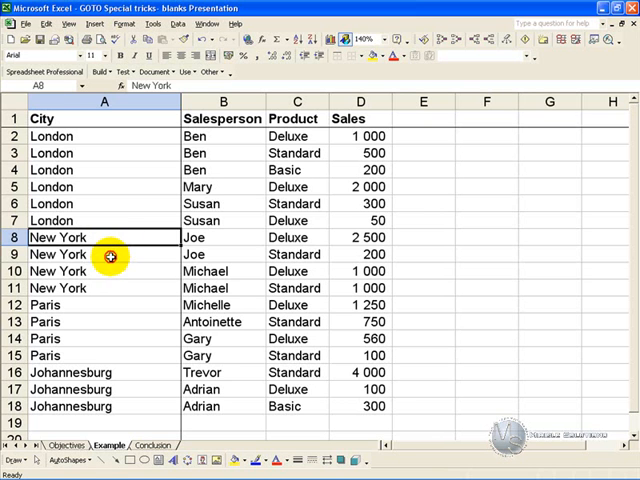
click(113, 254)
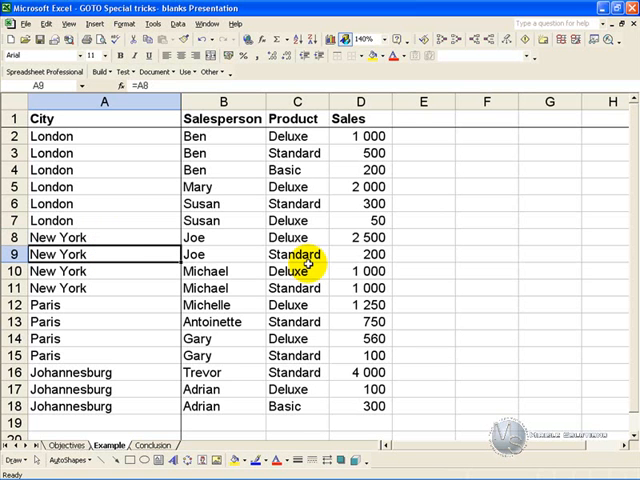
mouse_move(213, 254)
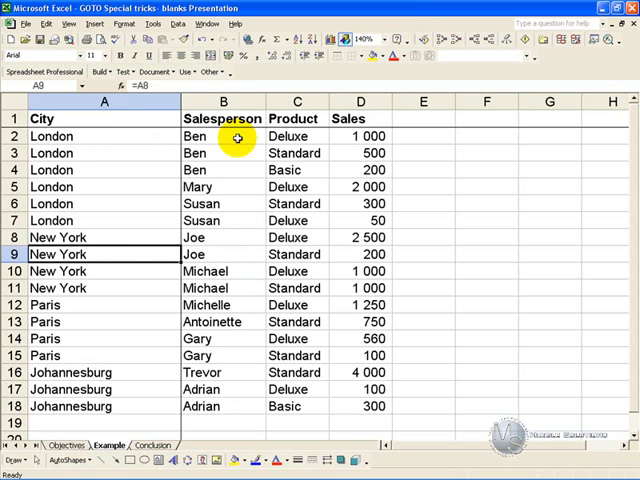
mouse_move(338, 137)
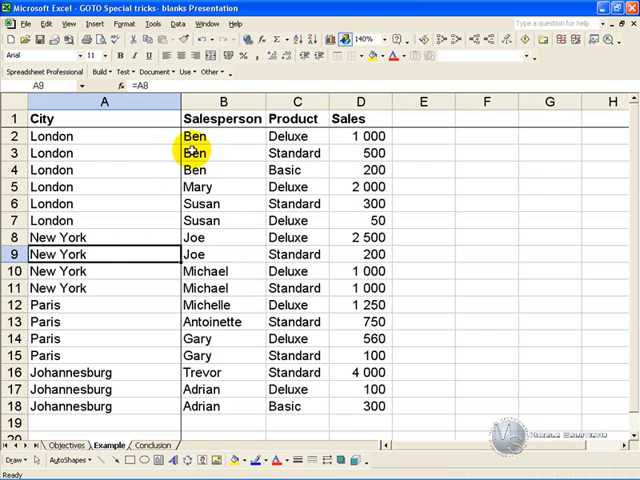
click(90, 170)
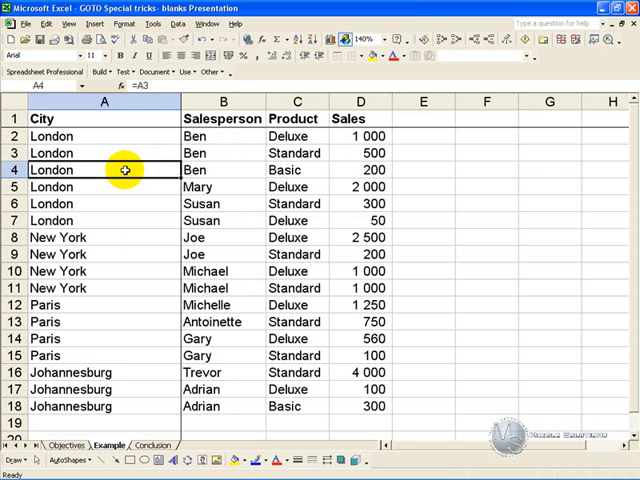
mouse_move(128, 187)
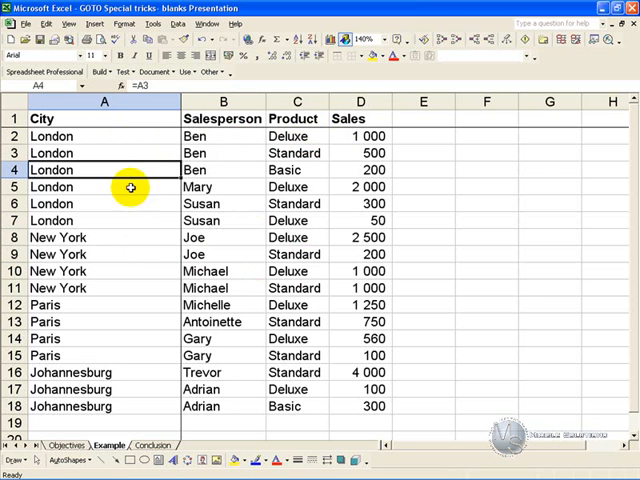
mouse_move(122, 238)
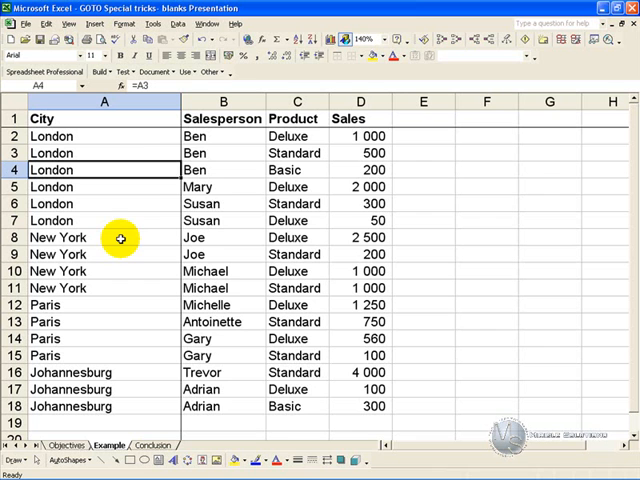
mouse_move(125, 142)
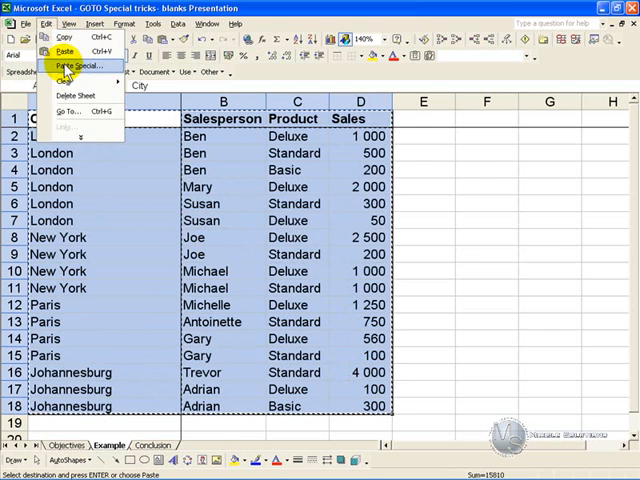
Paste the copied sales report back onto itself as values only
click(75, 66)
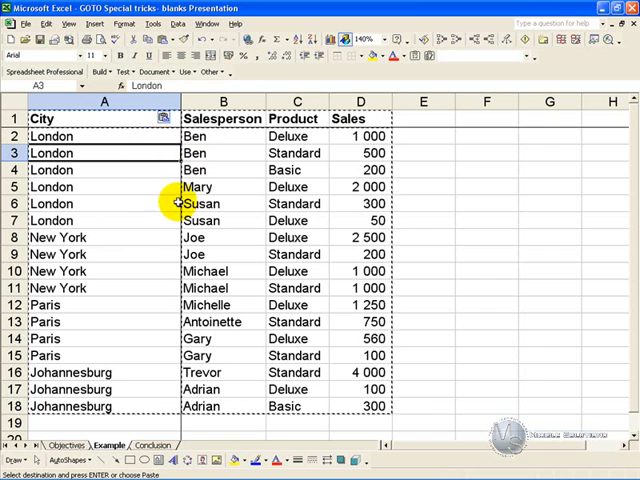
mouse_move(169, 221)
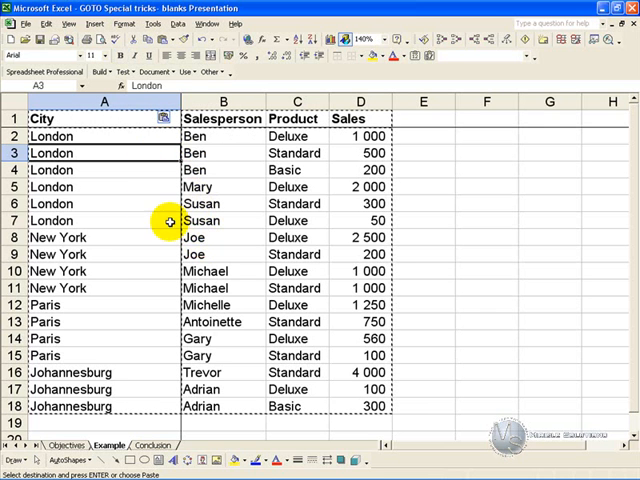